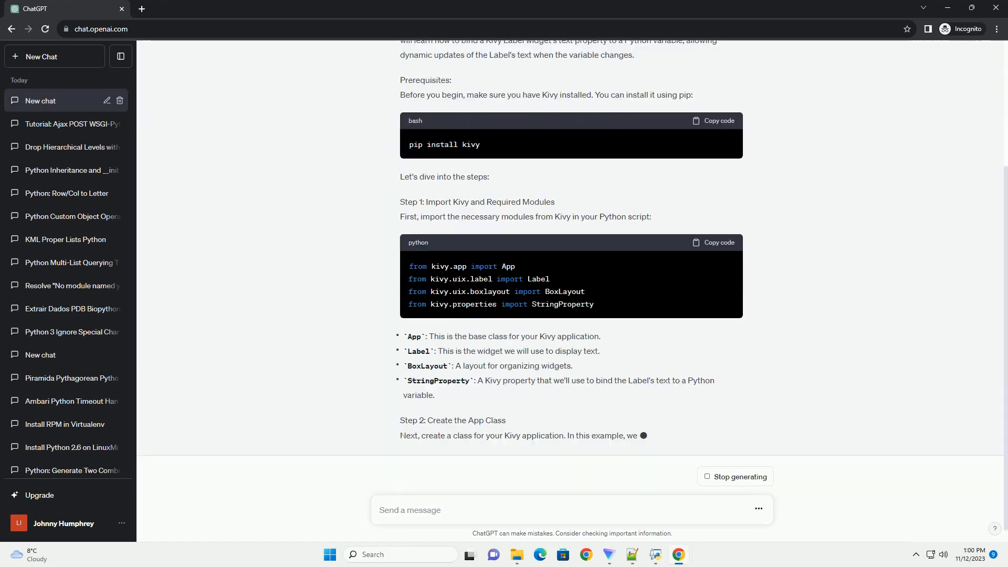
scroll("down", 3)
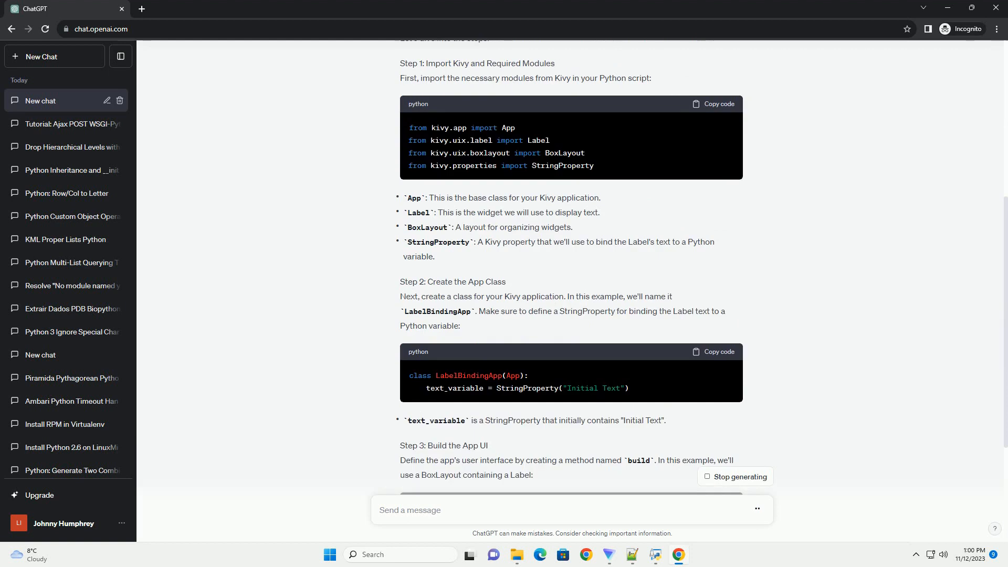
scroll("down", 3)
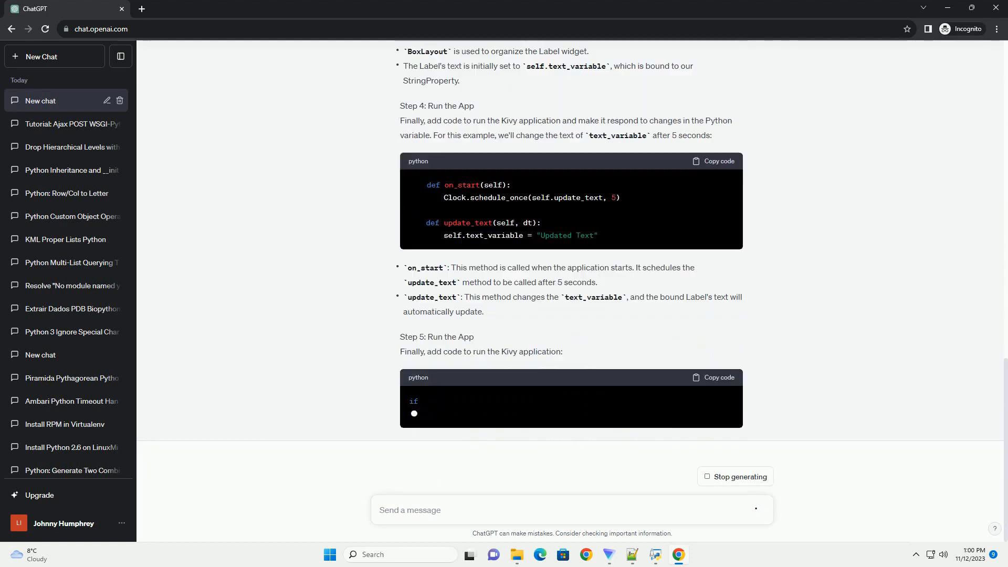